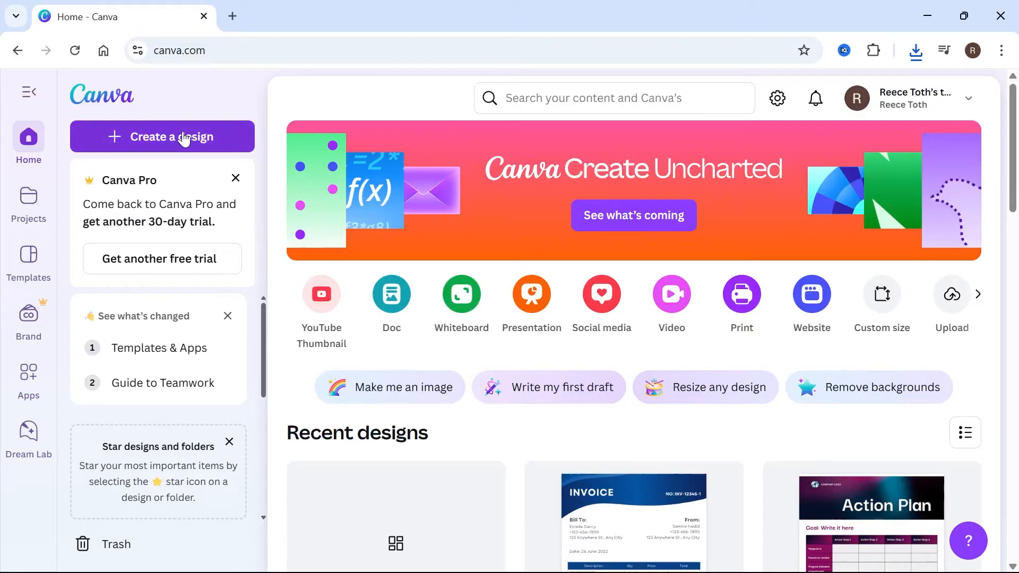
- Start a new custom-size design of 35 × 45 millimetres
{"action": "left_click", "coordinate": [162, 136]}
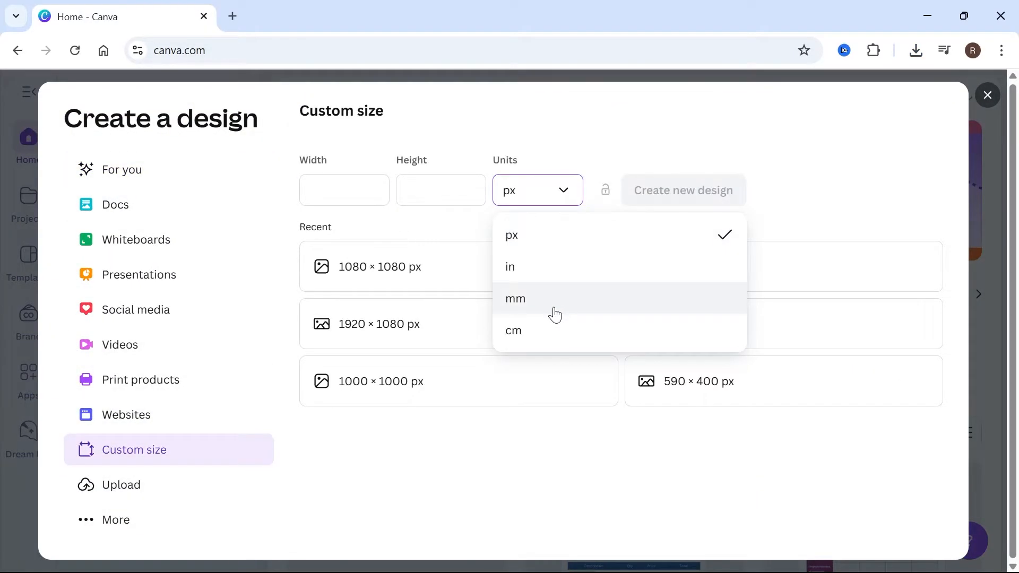
{"action": "left_click", "coordinate": [514, 298]}
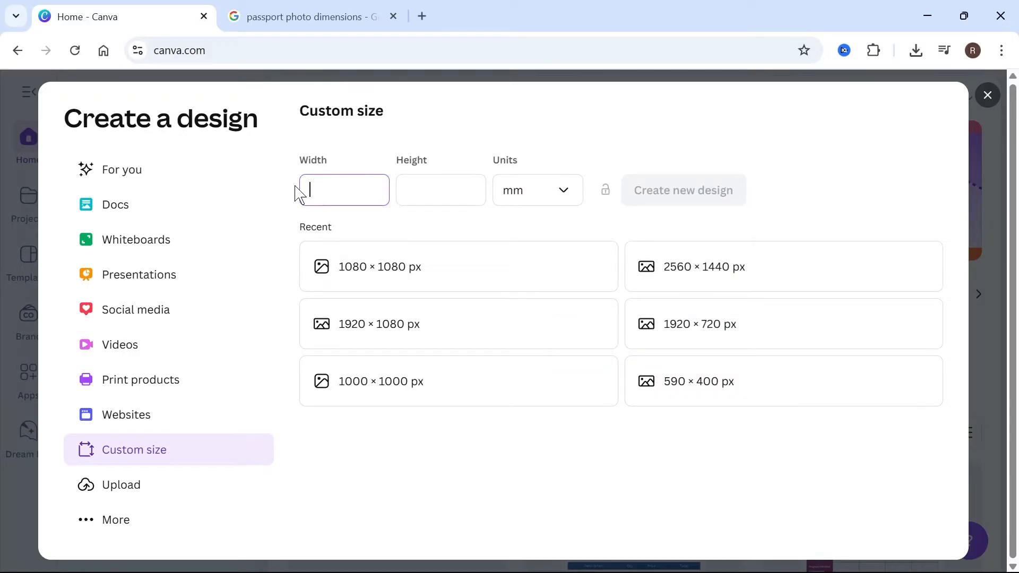
{"action": "type", "text": "4"}
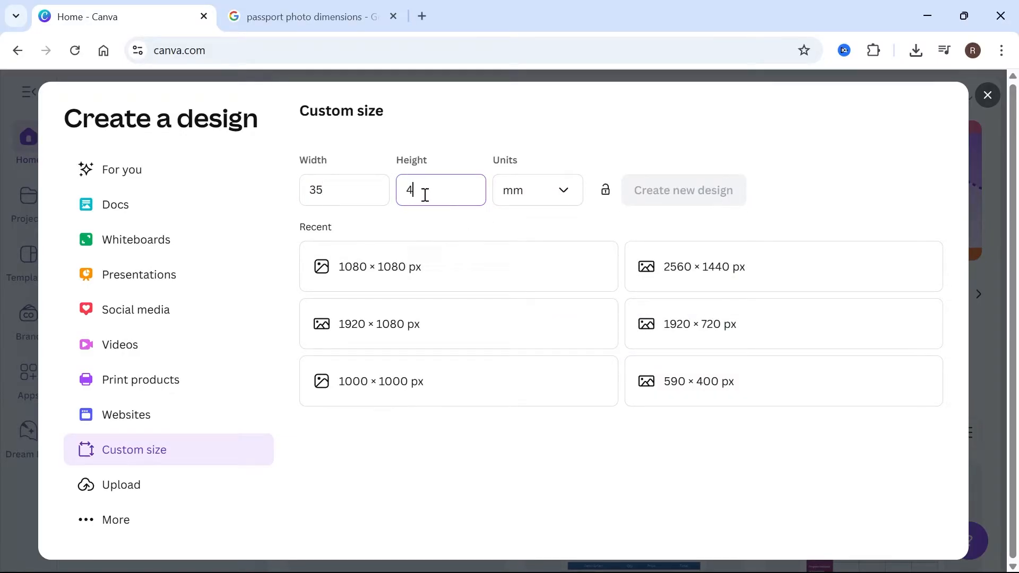
{"action": "type", "text": "5"}
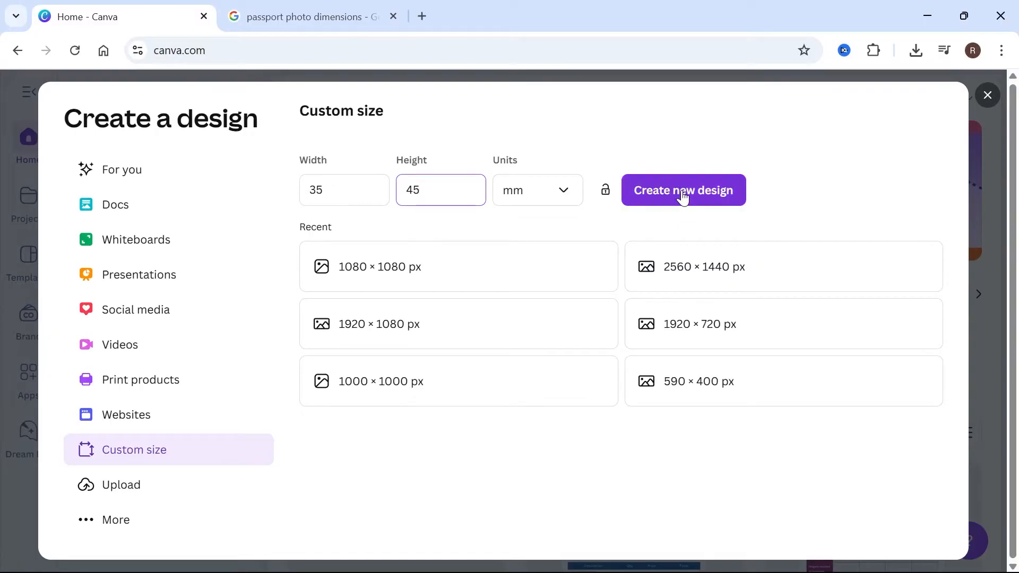
{"action": "left_click", "coordinate": [683, 191]}
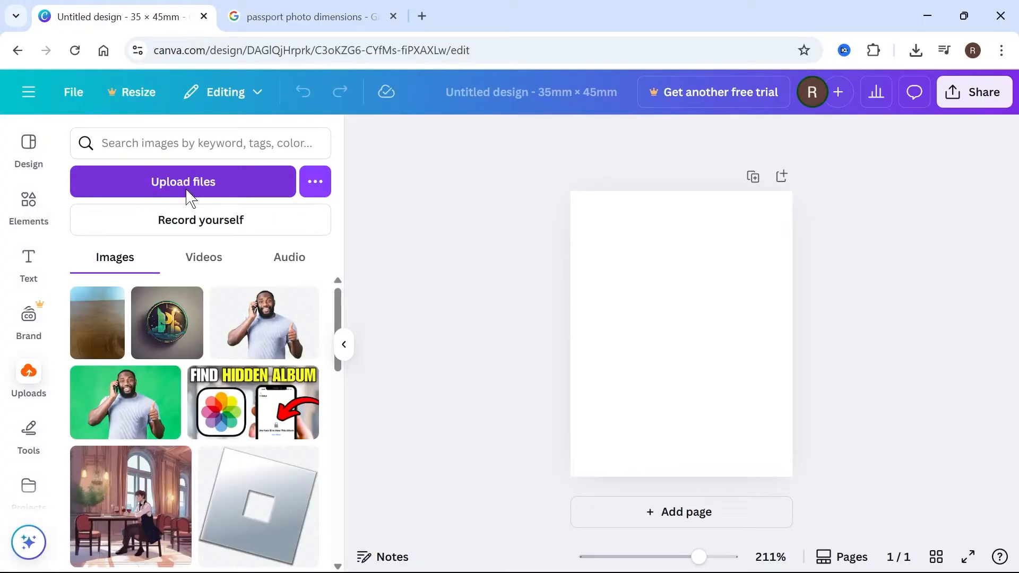
- Upload man-7367512_1920.jpg to the page and try BG Remover, which shows an upgrade offer
{"action": "left_click", "coordinate": [183, 182]}
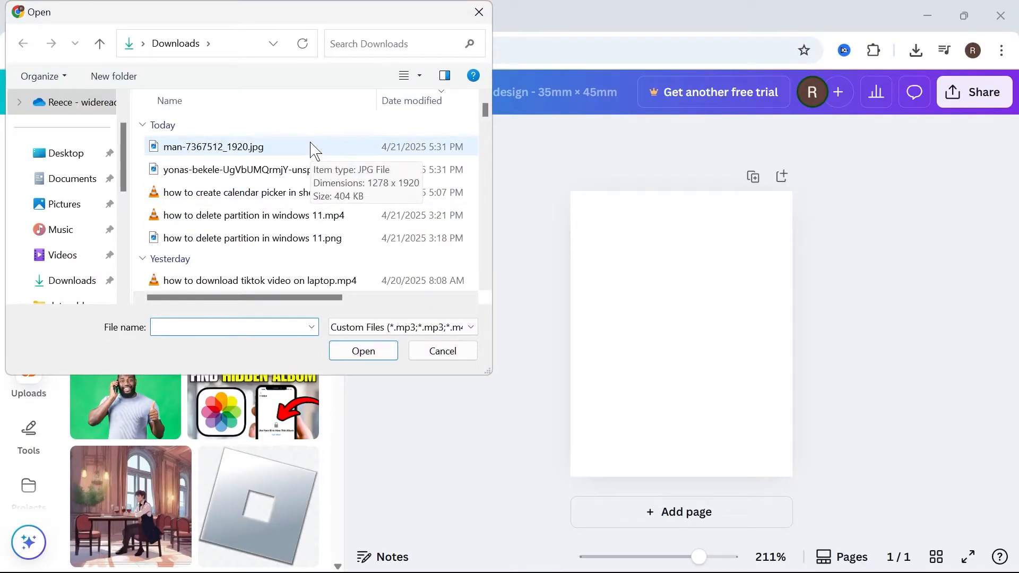
{"action": "left_click", "coordinate": [442, 351]}
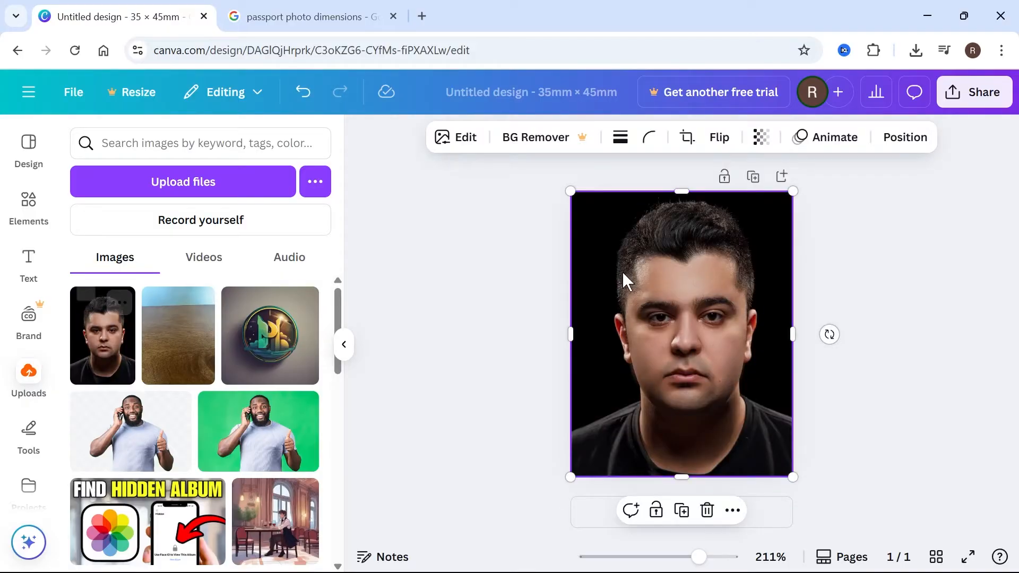
{"action": "mouse_move", "coordinate": [525, 213]}
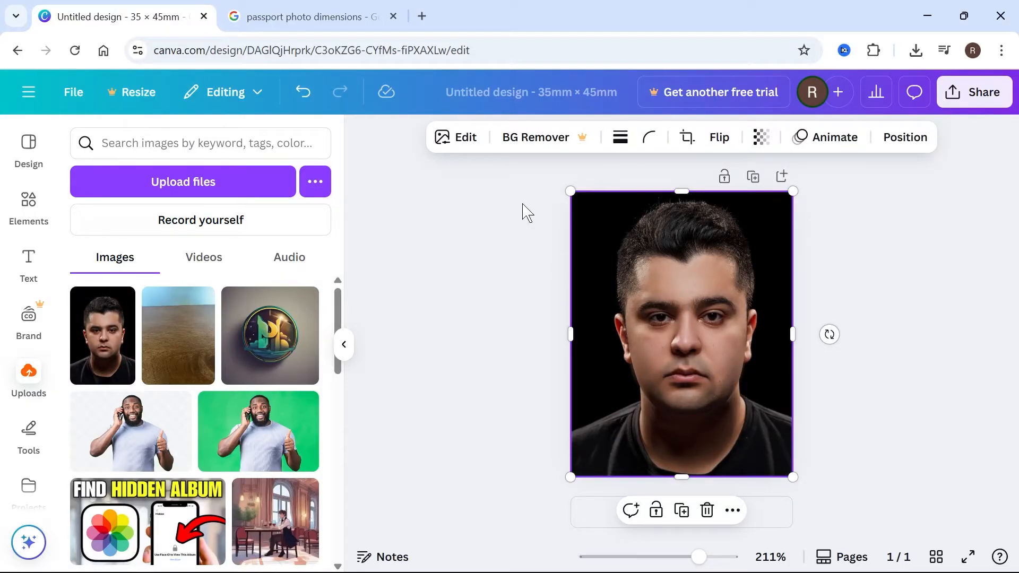
{"action": "mouse_move", "coordinate": [535, 137]}
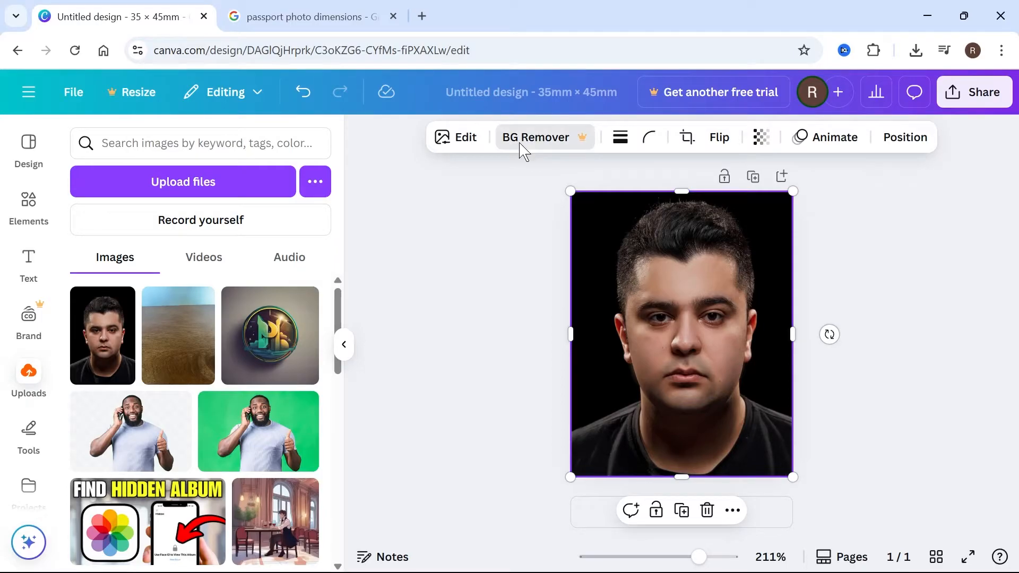
{"action": "left_click", "coordinate": [536, 137]}
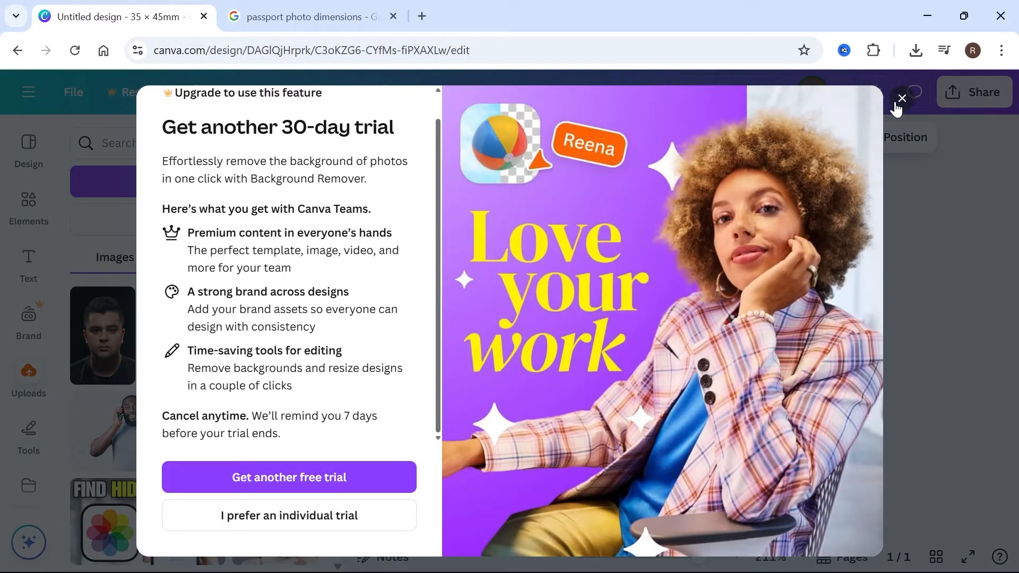
- Dismiss the upgrade offer and find the remove.bg website through a Google search
{"action": "left_click", "coordinate": [306, 17]}
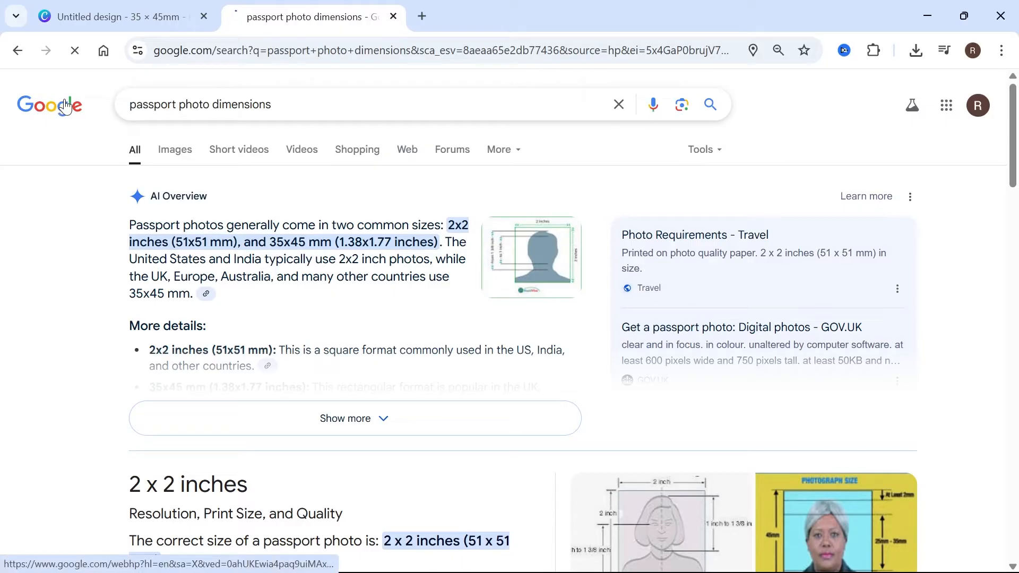
{"action": "type", "text": "remove background from photo online"}
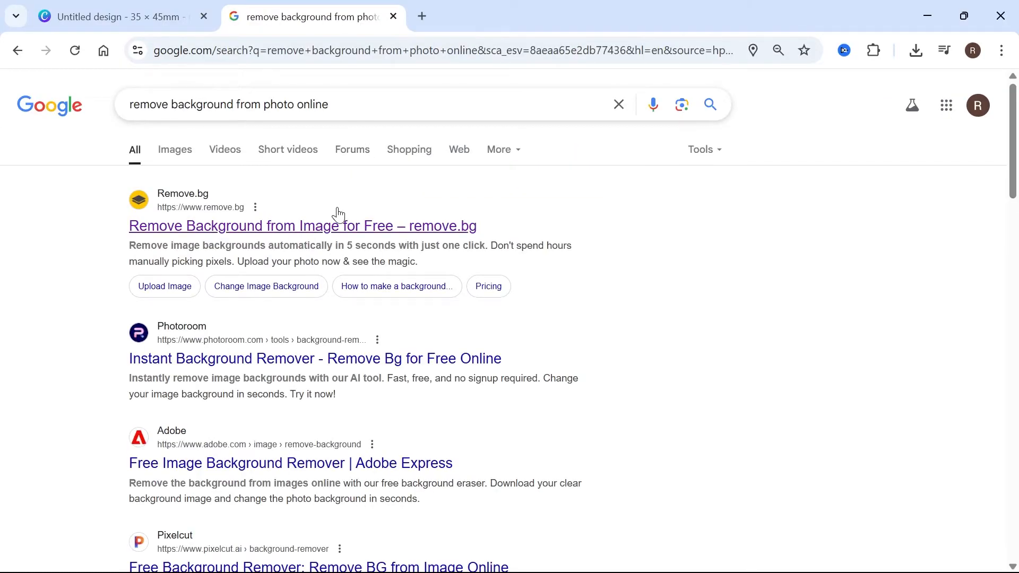
{"action": "left_click", "coordinate": [302, 226]}
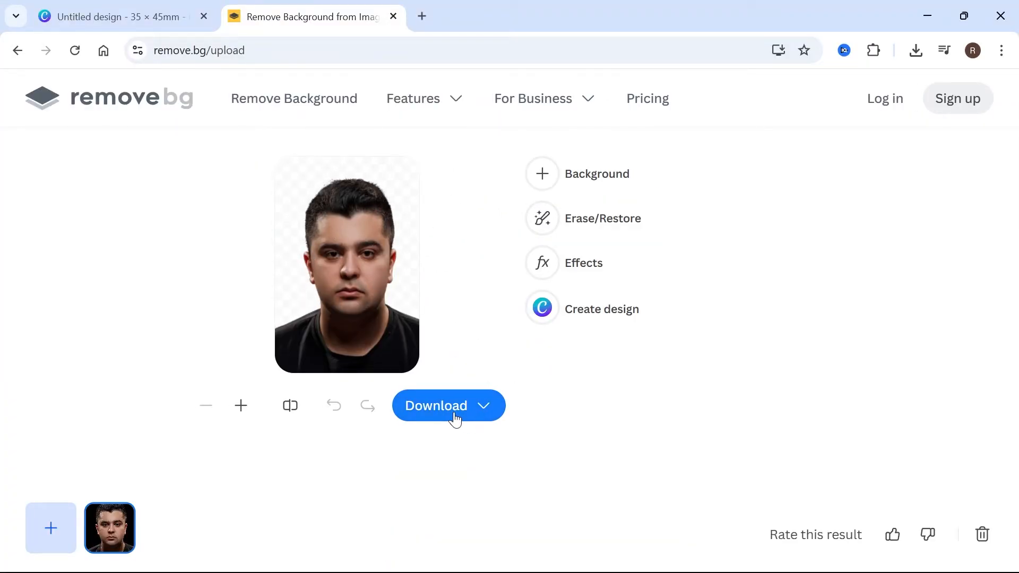
- Download the background-removed headshot and upload the cutout PNG into the Canva design
{"action": "left_click", "coordinate": [116, 17]}
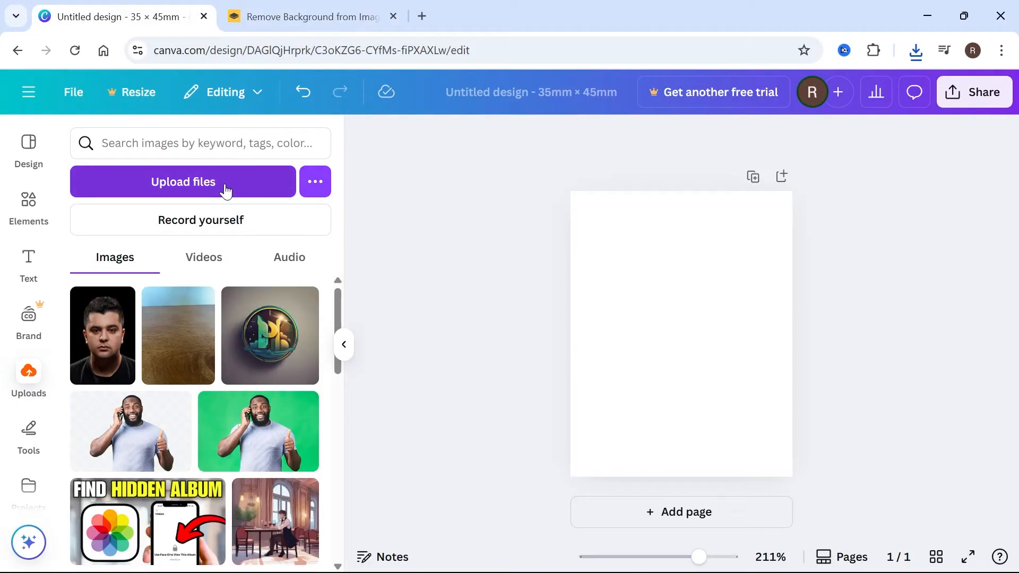
{"action": "left_click", "coordinate": [183, 182]}
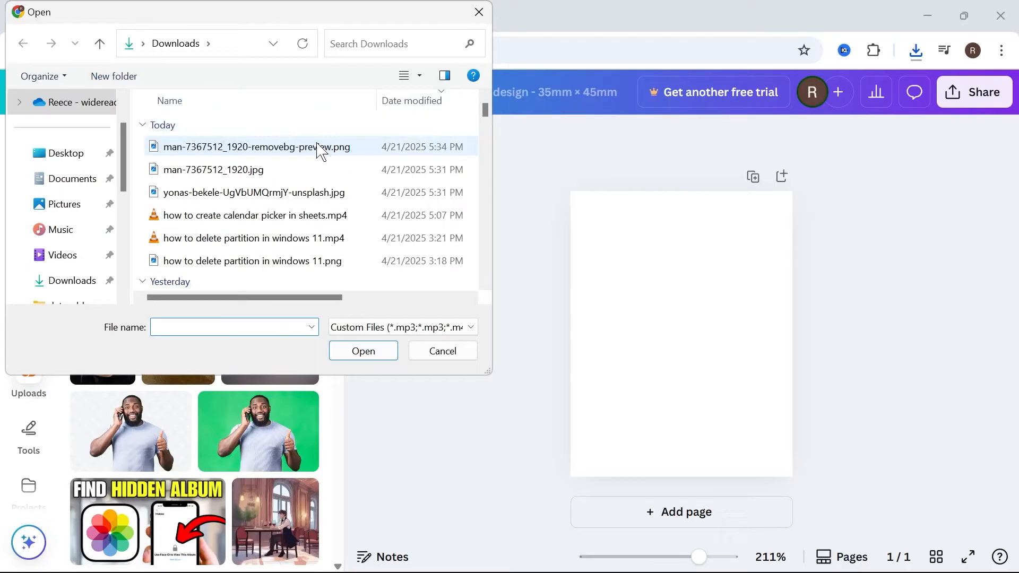
{"action": "left_click", "coordinate": [362, 350]}
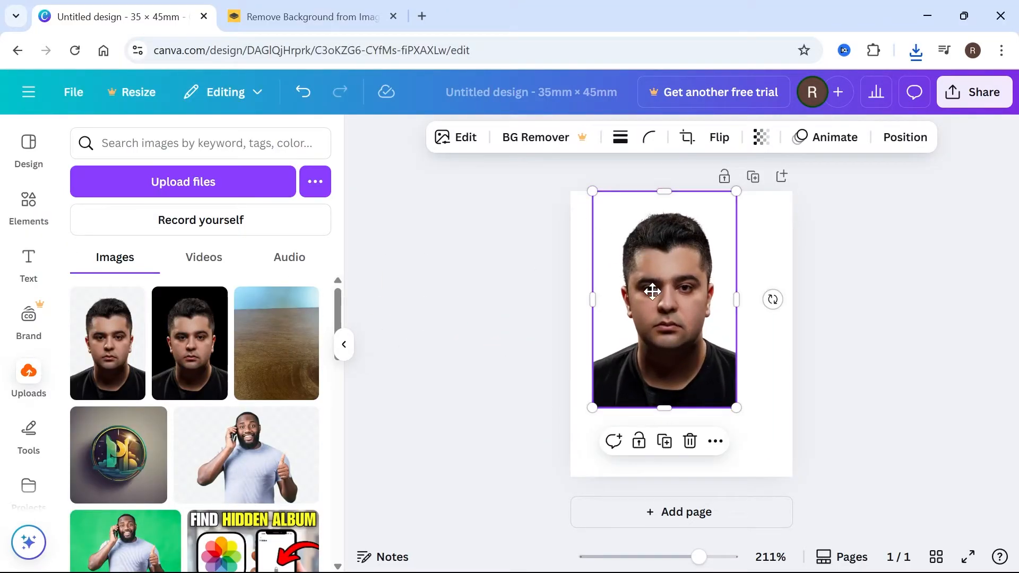
- Show the page margins and fit the cutout headshot inside them
{"action": "left_click", "coordinate": [73, 92]}
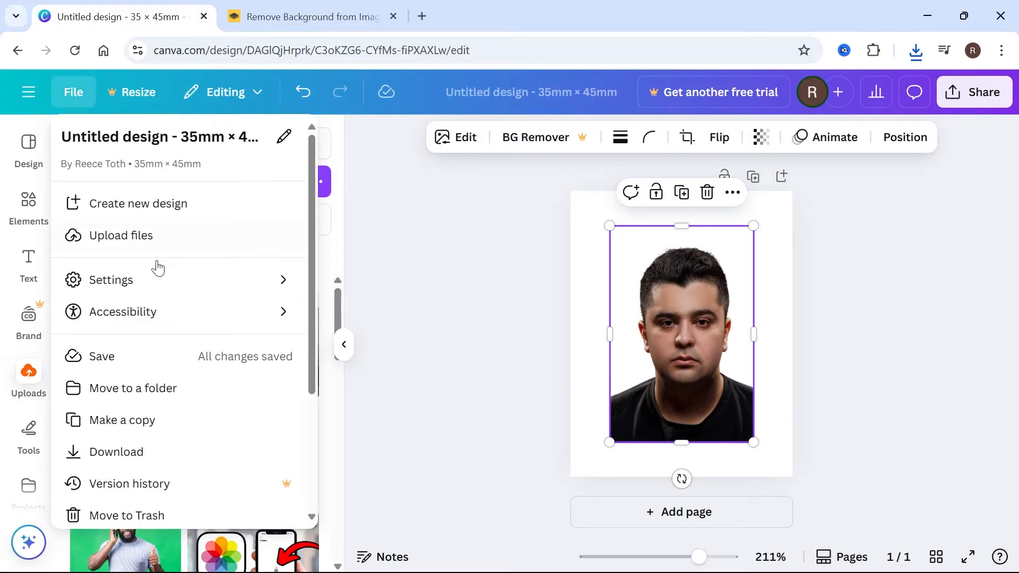
{"action": "left_click", "coordinate": [111, 280]}
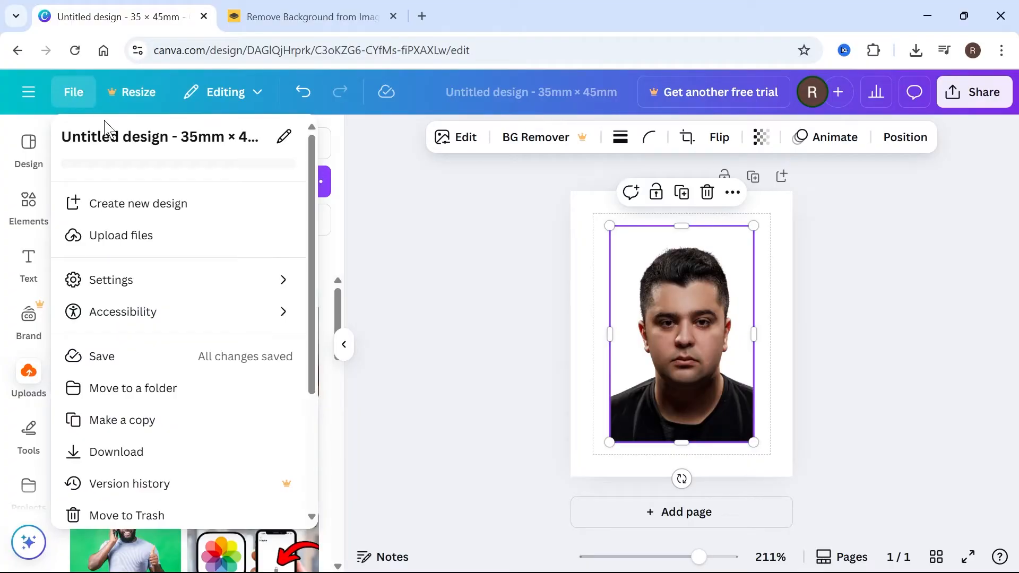
{"action": "left_click", "coordinate": [110, 279]}
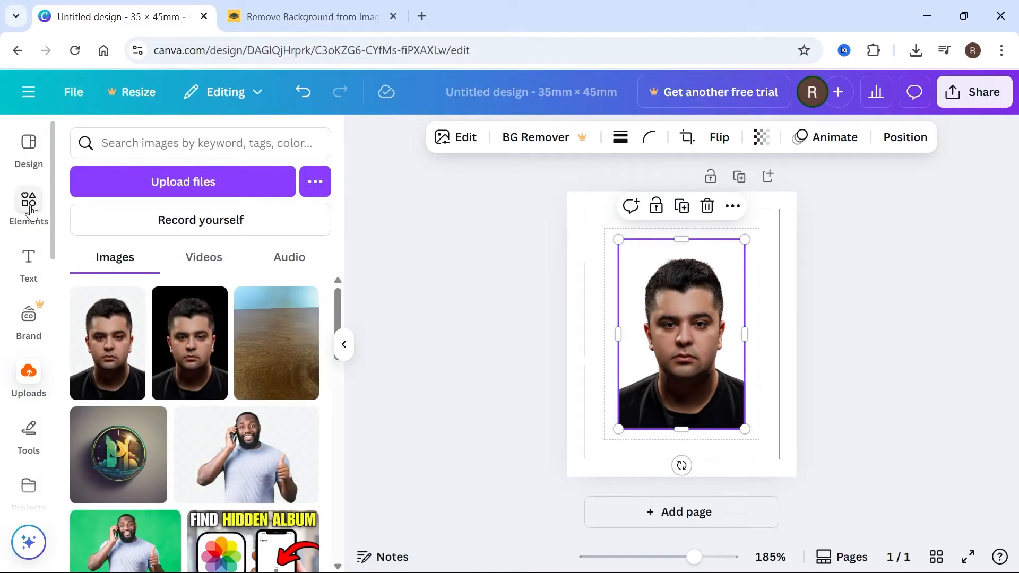
- Add a square with a solid outline and transparent fill, stretched around the headshot
{"action": "left_click", "coordinate": [29, 204]}
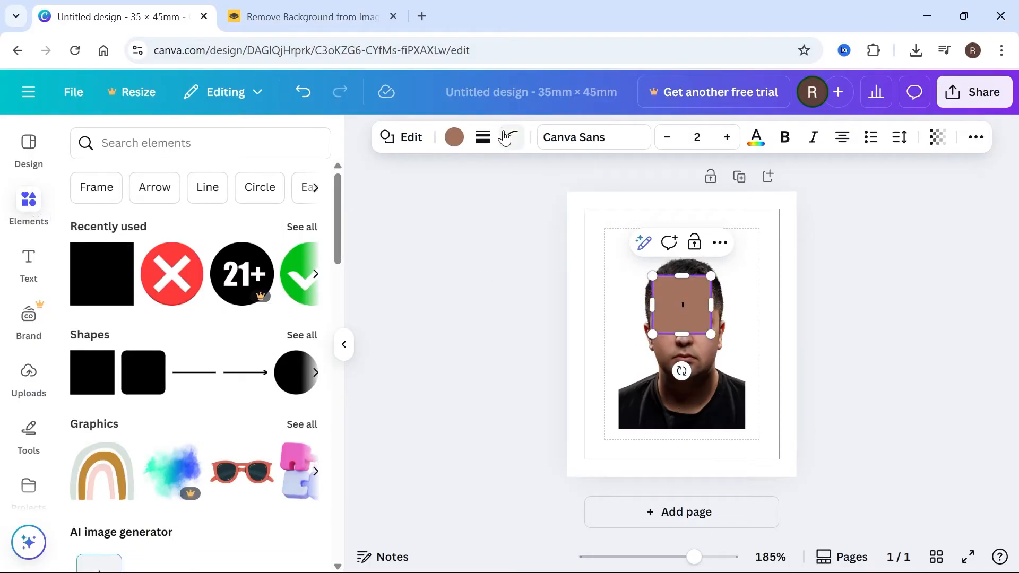
{"action": "left_click", "coordinate": [482, 137]}
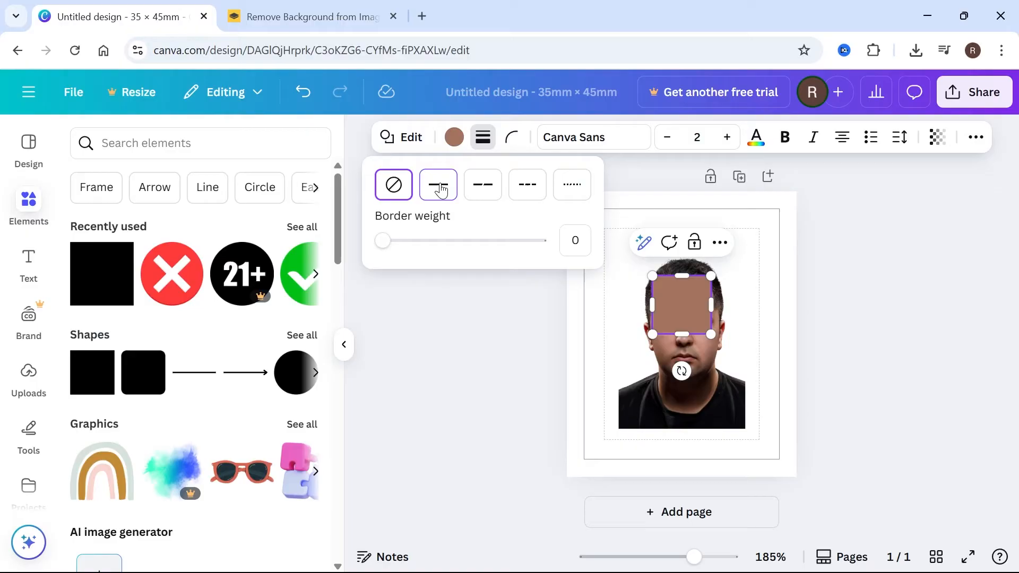
{"action": "left_click", "coordinate": [437, 184]}
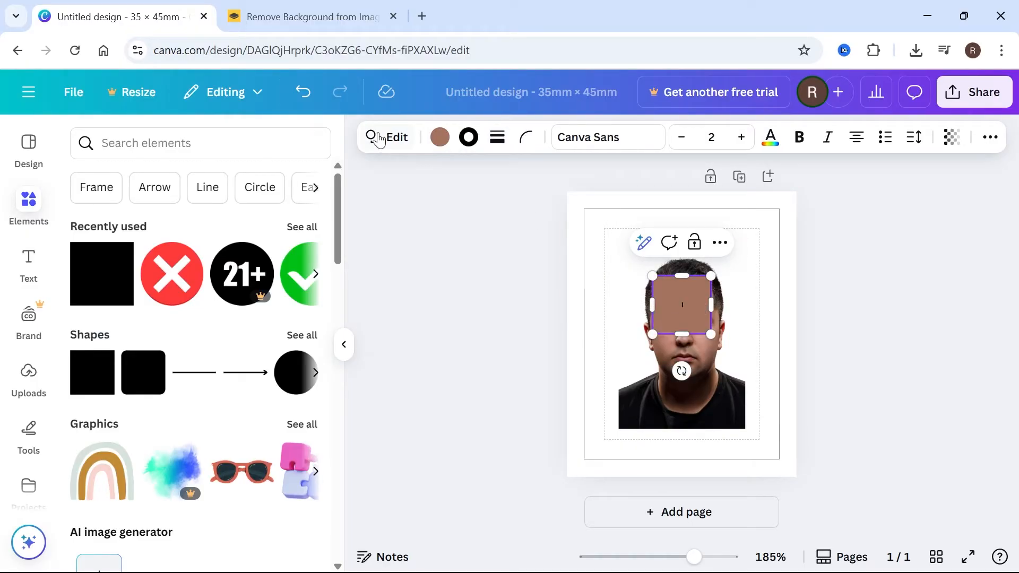
{"action": "left_click", "coordinate": [439, 137]}
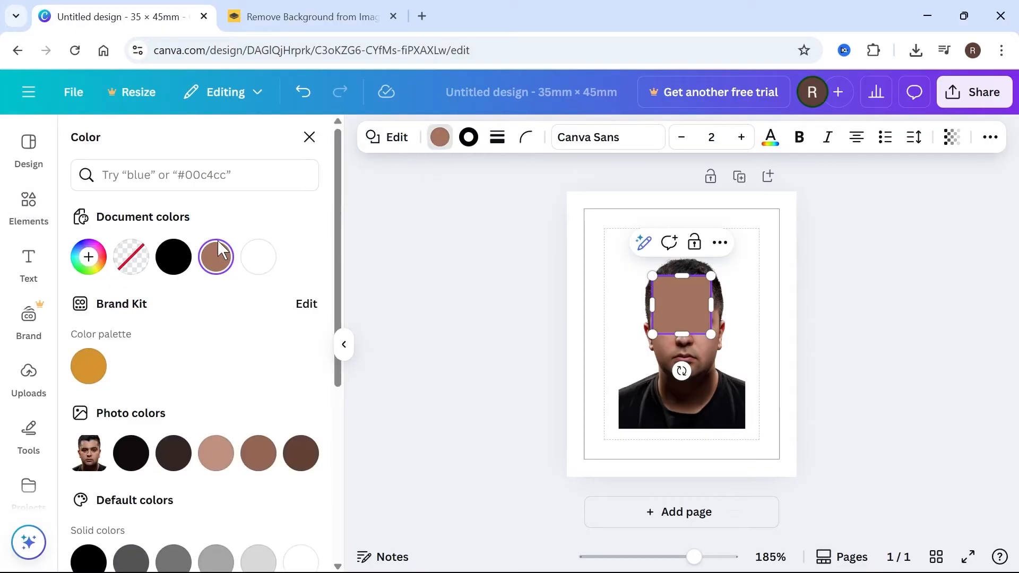
{"action": "left_click", "coordinate": [130, 256]}
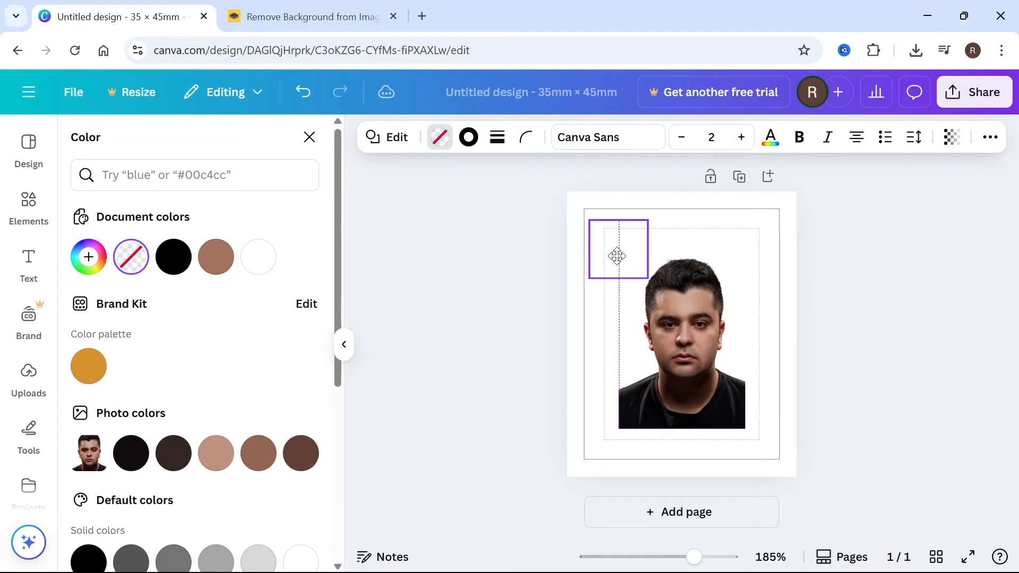
{"action": "left_click_drag", "start_coordinate": [617, 254], "coordinate": [769, 448]}
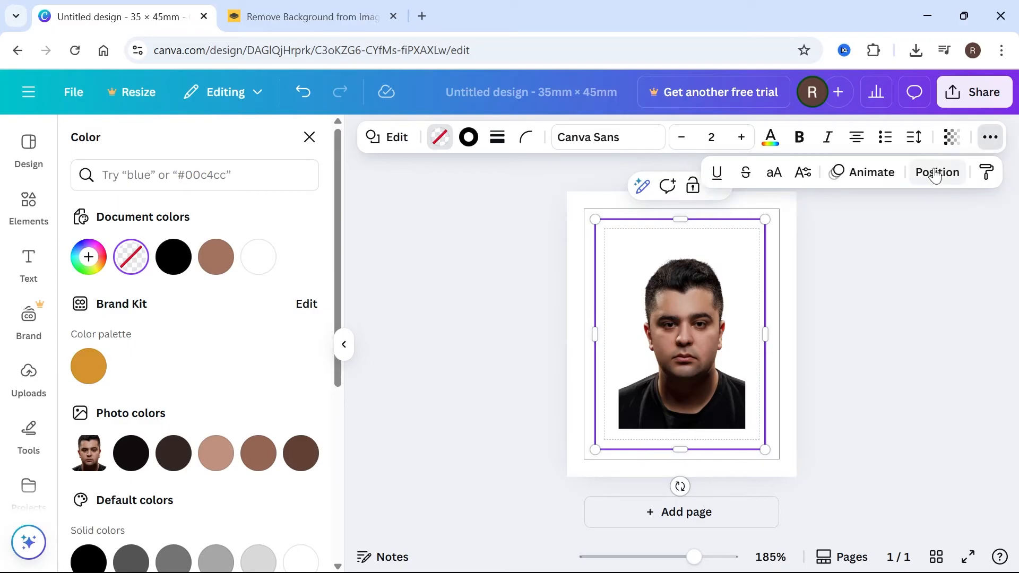
- Centre the outline vertically on the page and enlarge the headshot to fill the frame
{"action": "left_click", "coordinate": [936, 172]}
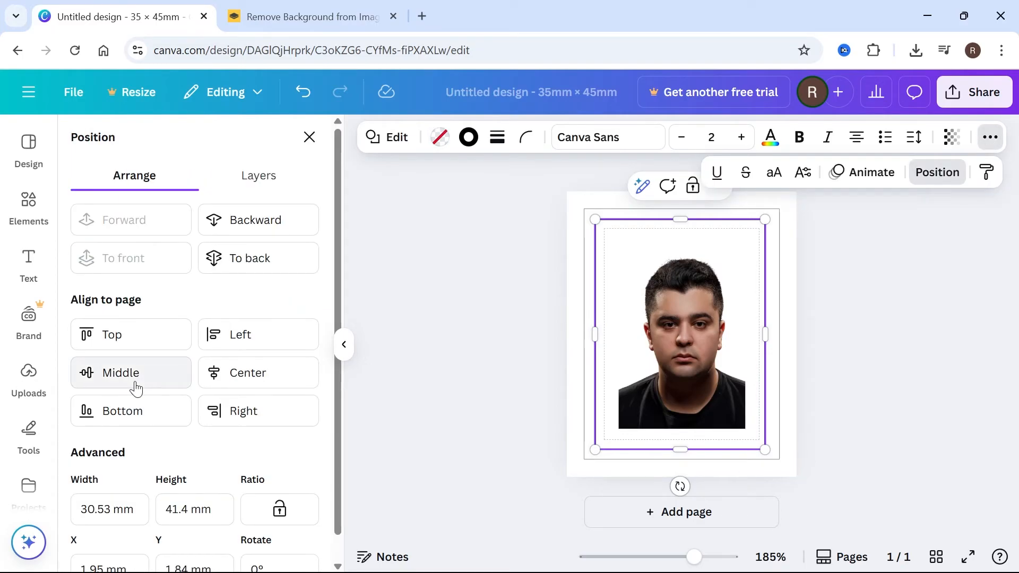
{"action": "left_click", "coordinate": [120, 372]}
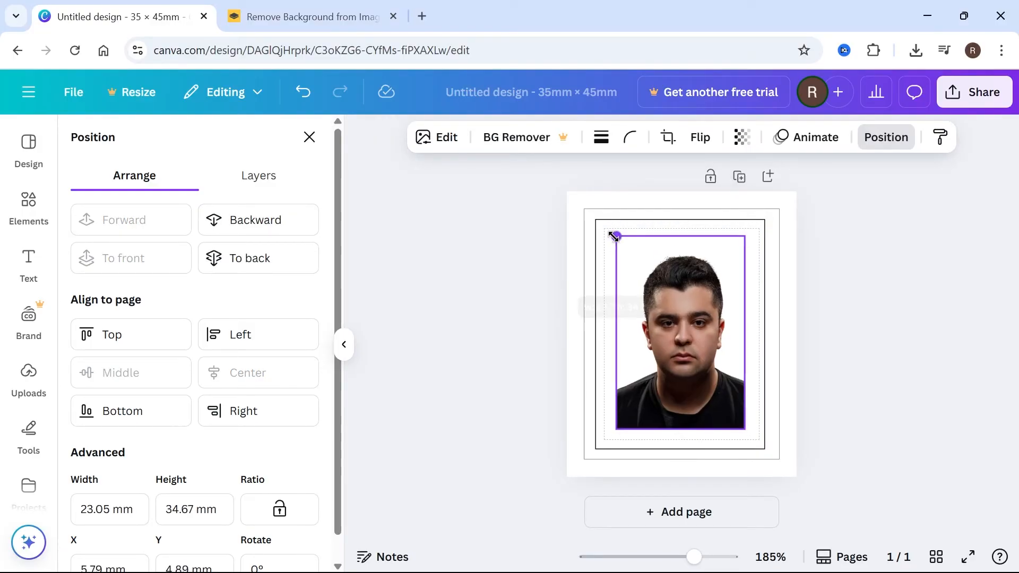
{"action": "left_click_drag", "start_coordinate": [612, 234], "coordinate": [584, 208]}
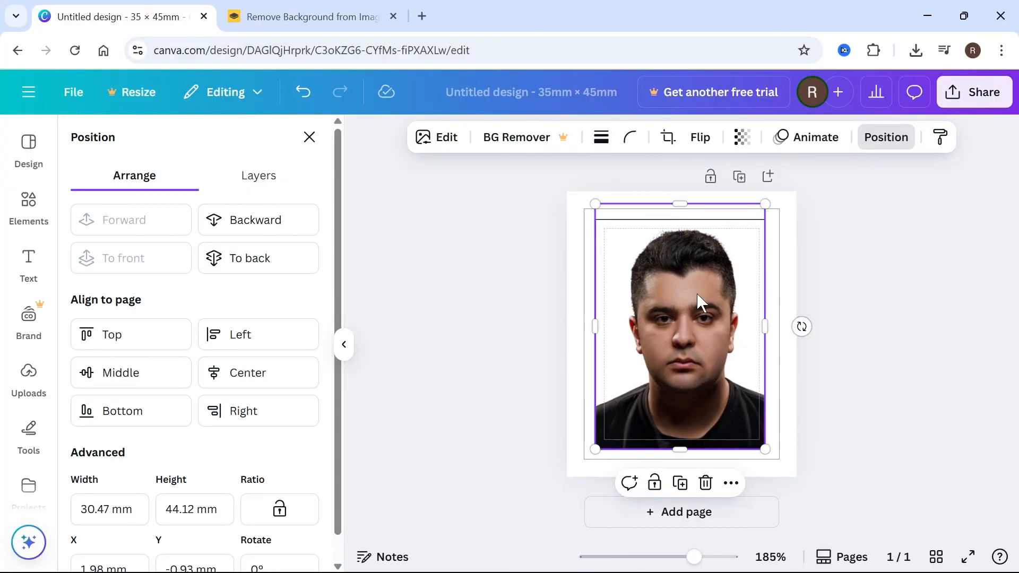
{"action": "left_click", "coordinate": [73, 92]}
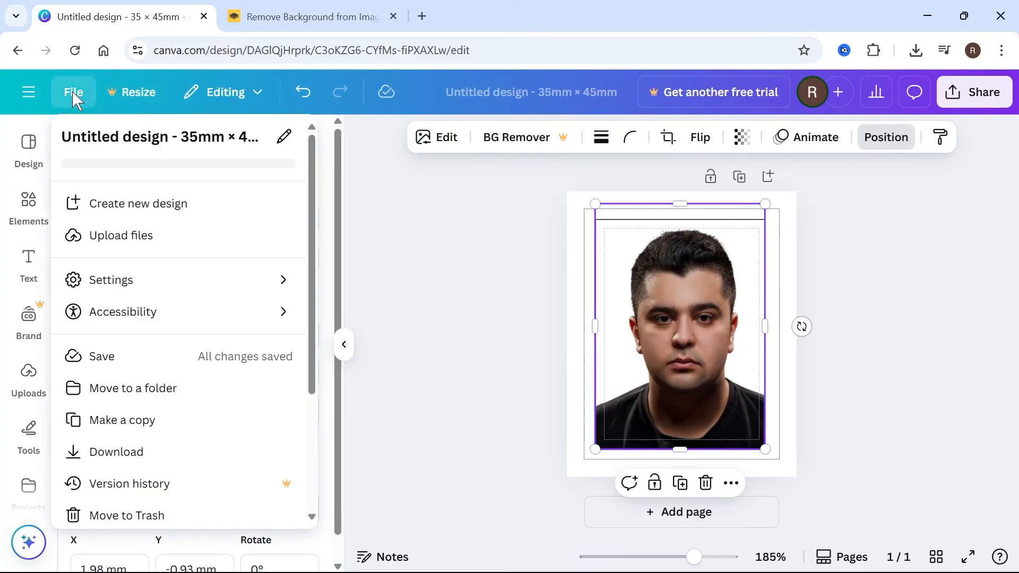
- Close the File menu and deselect the headshot, hiding the margin guides
{"action": "left_click", "coordinate": [110, 279]}
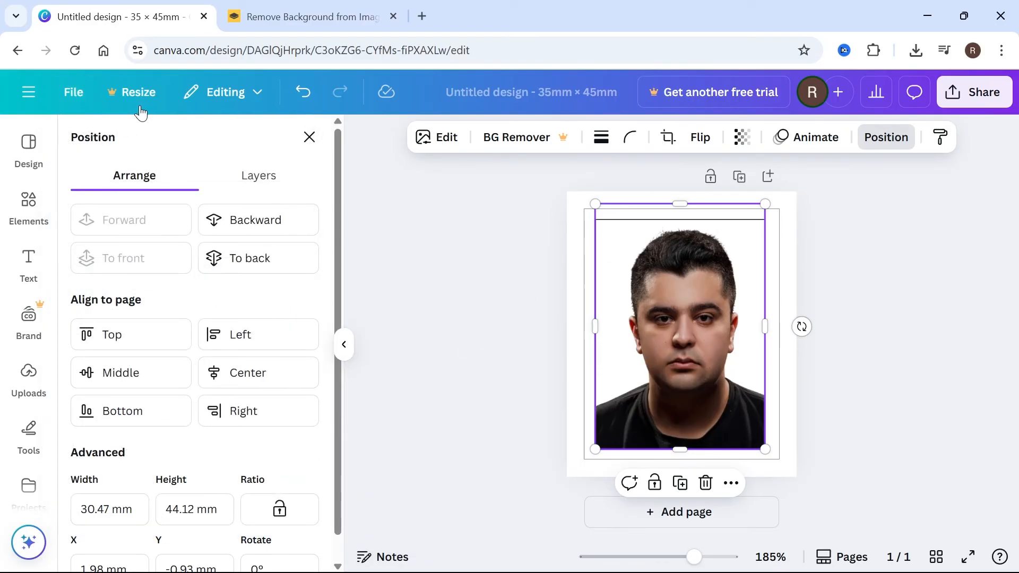
{"action": "left_click", "coordinate": [73, 92]}
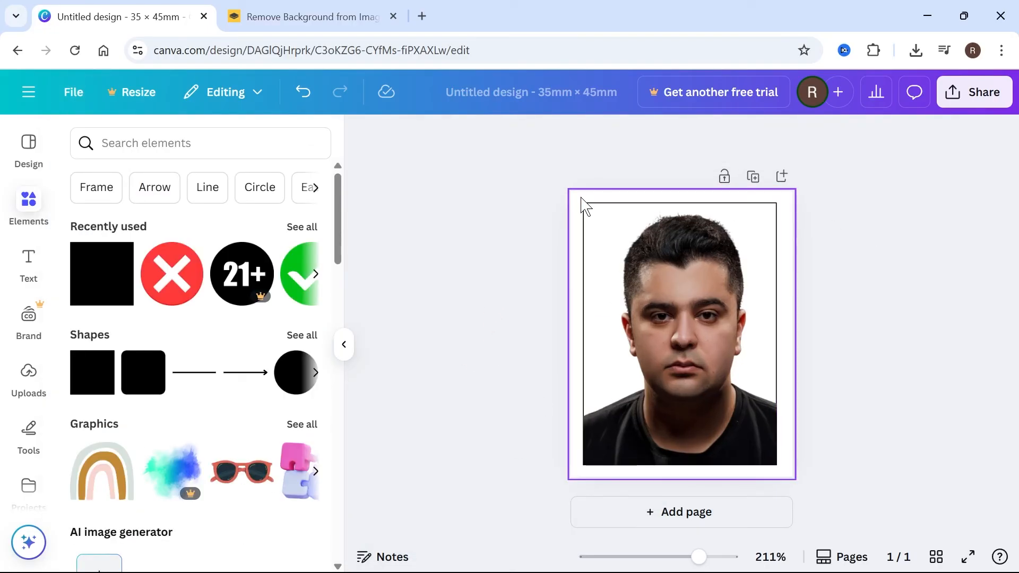
- Set the page background to the custom light grey #F5F5F5
{"action": "left_click", "coordinate": [681, 335]}
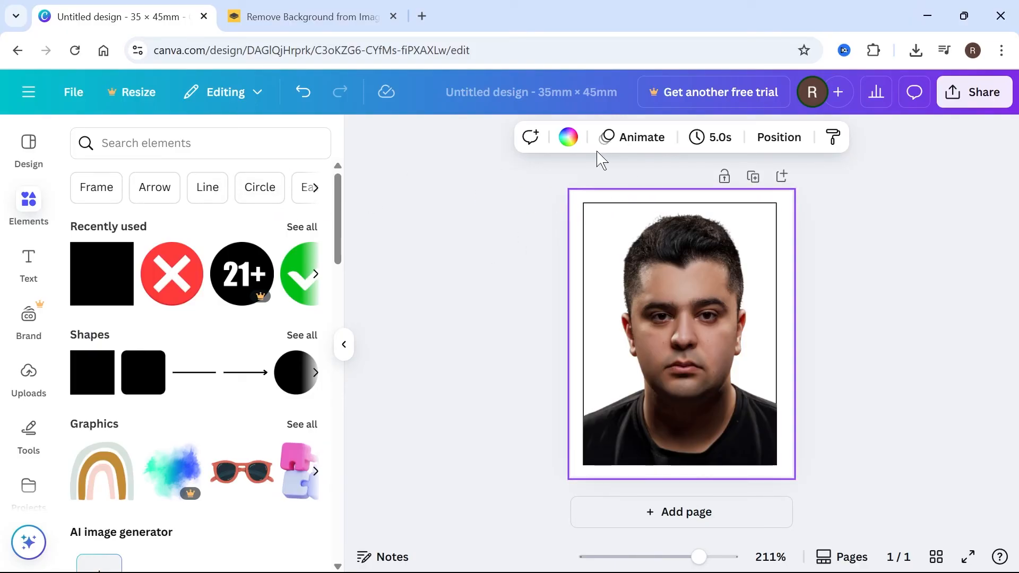
{"action": "left_click", "coordinate": [568, 137]}
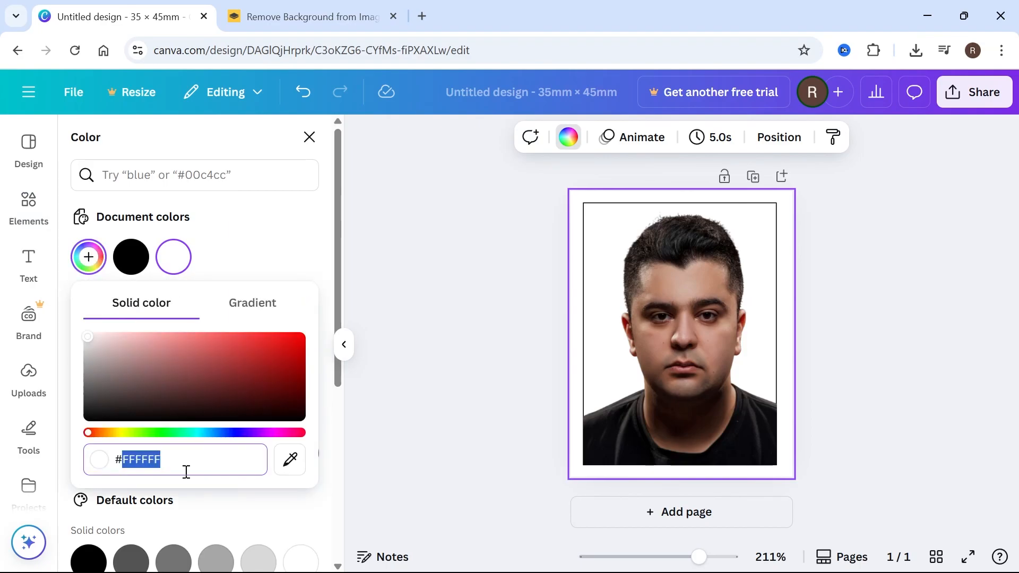
{"action": "type", "text": "F5F5F5"}
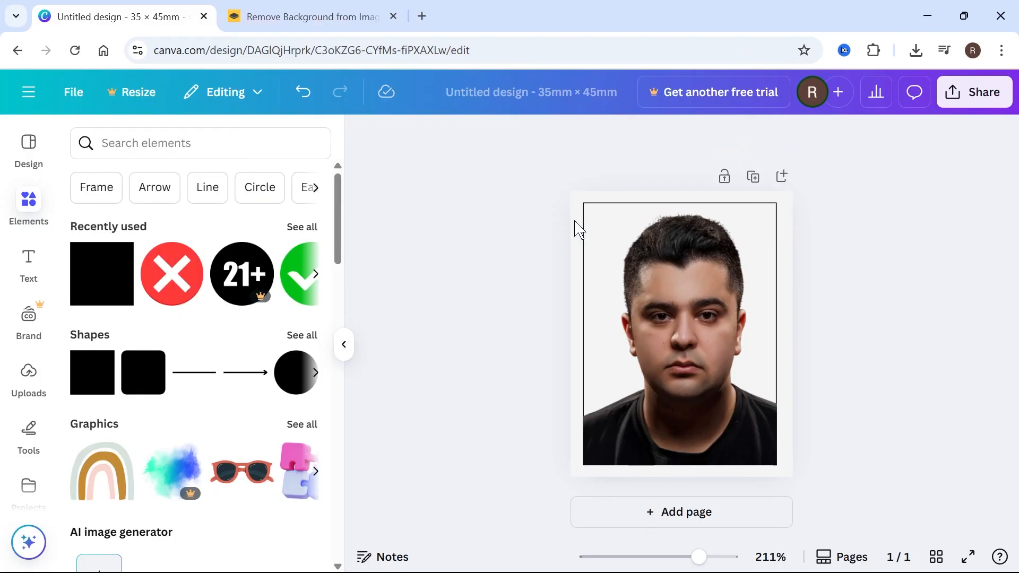
{"action": "mouse_move", "coordinate": [504, 240]}
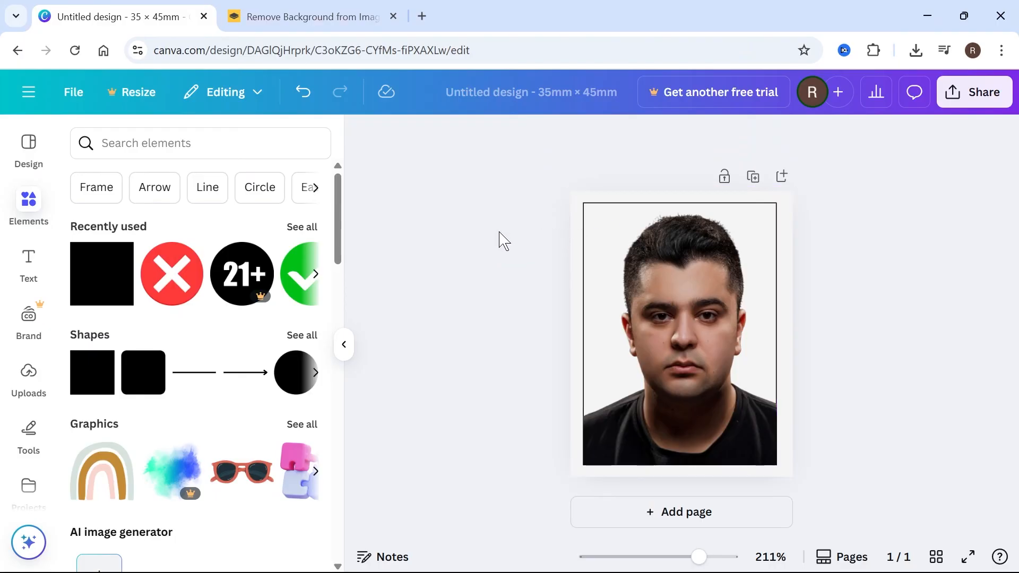
{"action": "mouse_move", "coordinate": [442, 250]}
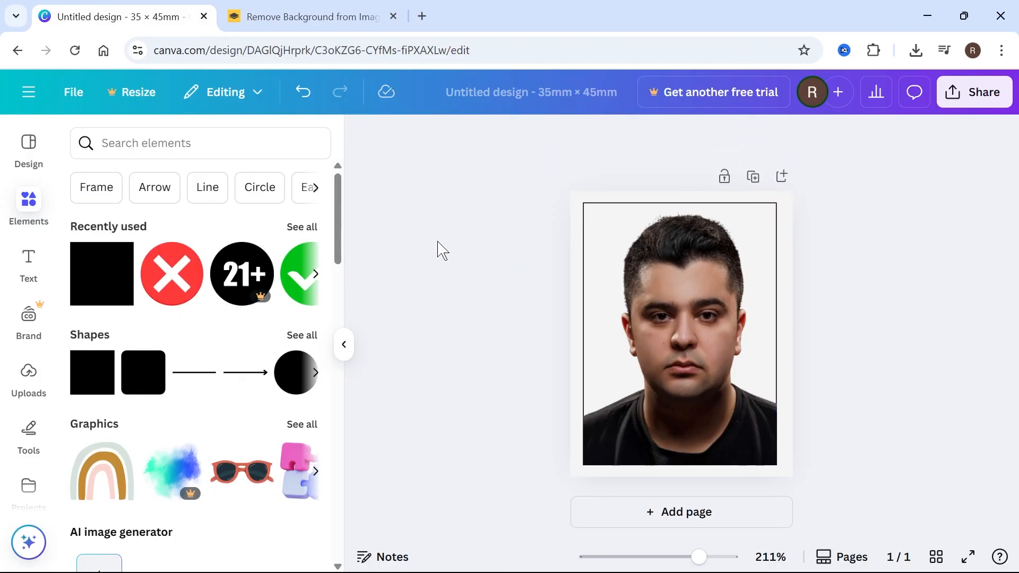